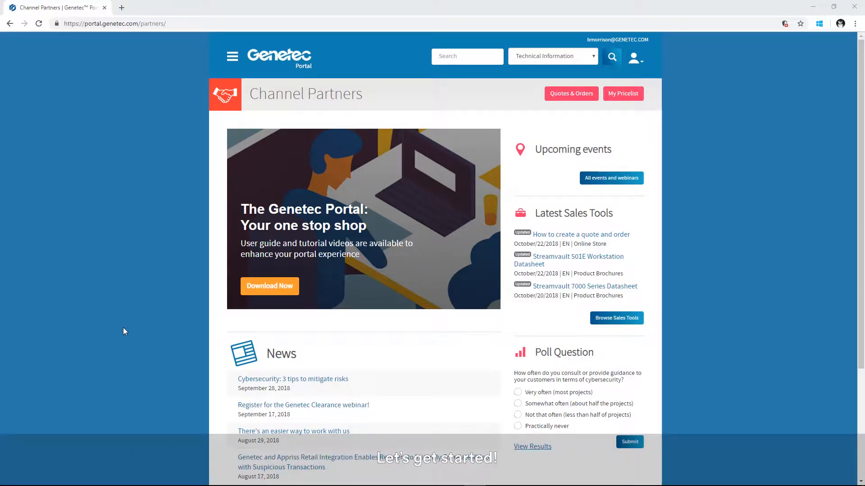
pyautogui.moveTo(575, 97)
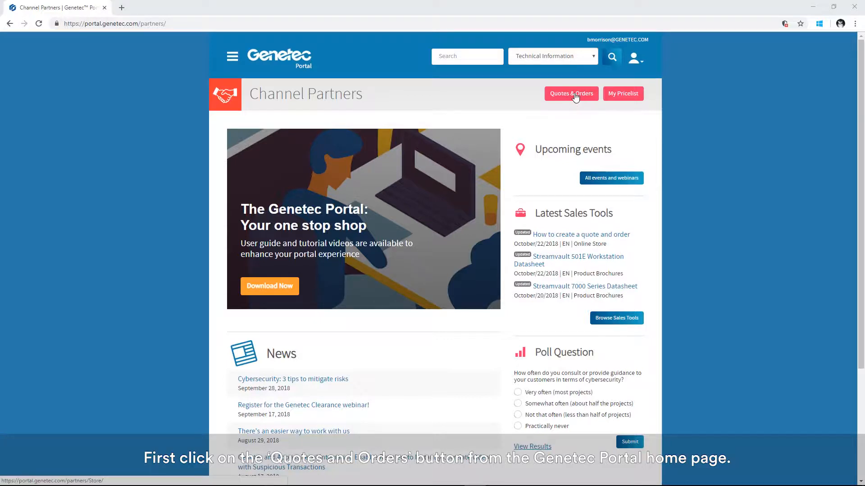
# Go to Quotes & Orders and start a Purchase Add-On order for an existing system
pyautogui.click(571, 93)
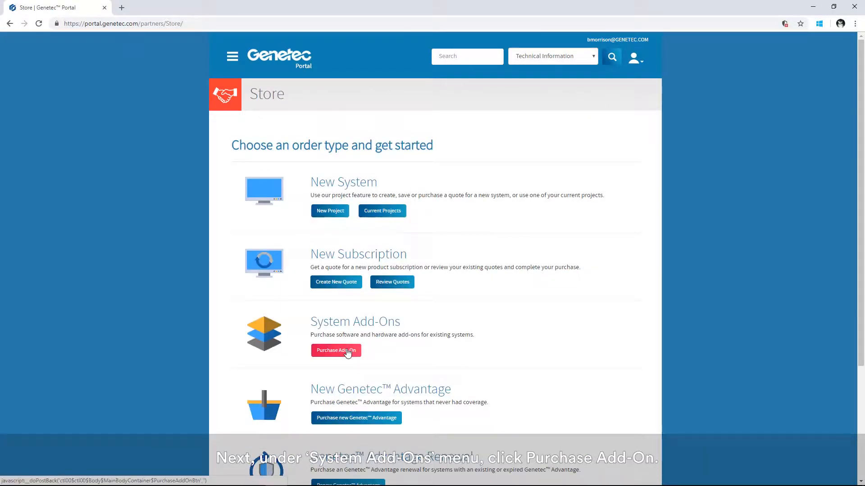
pyautogui.click(336, 350)
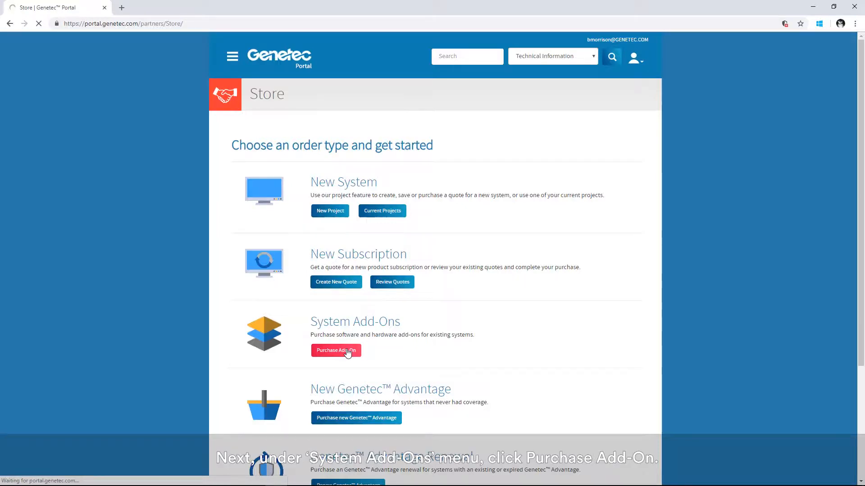
pyautogui.click(336, 351)
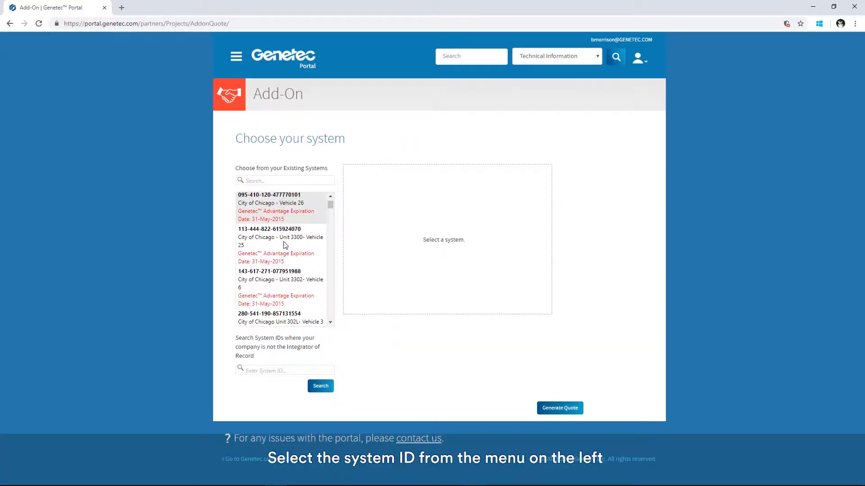
pyautogui.scroll(-3)
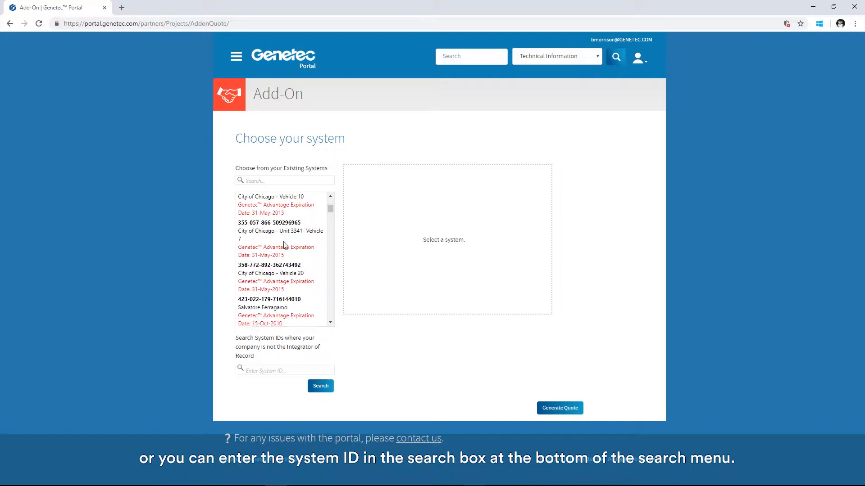
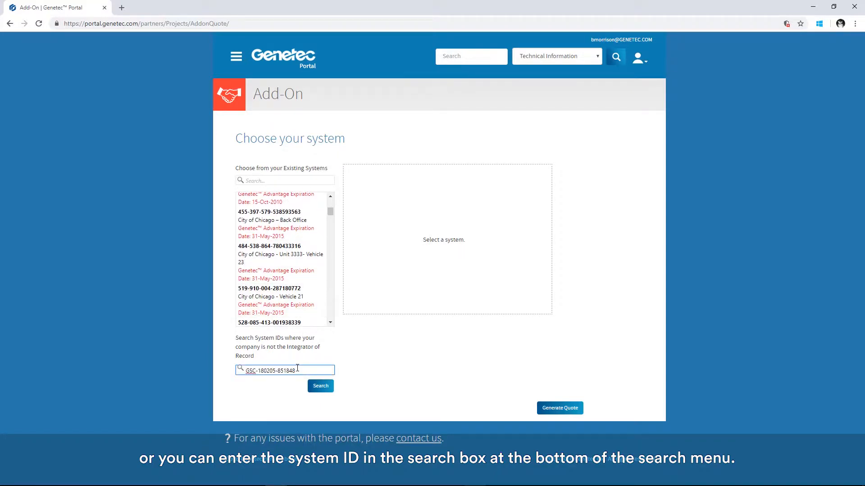
pyautogui.click(320, 386)
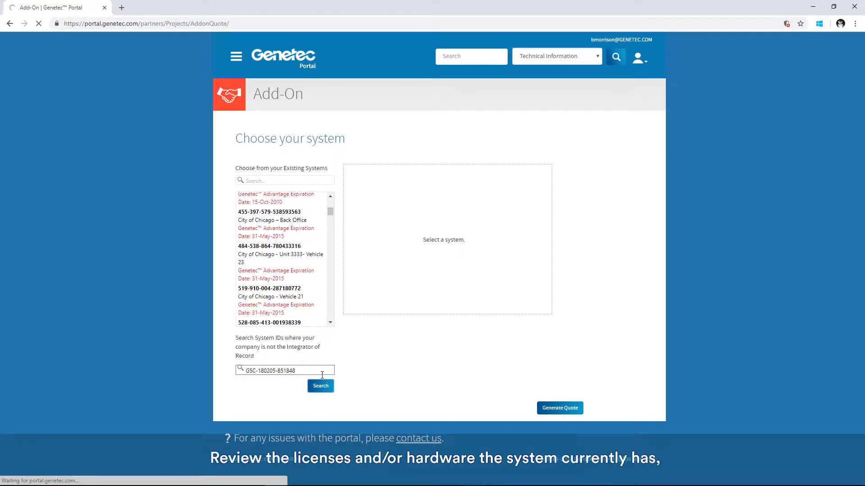
pyautogui.click(321, 386)
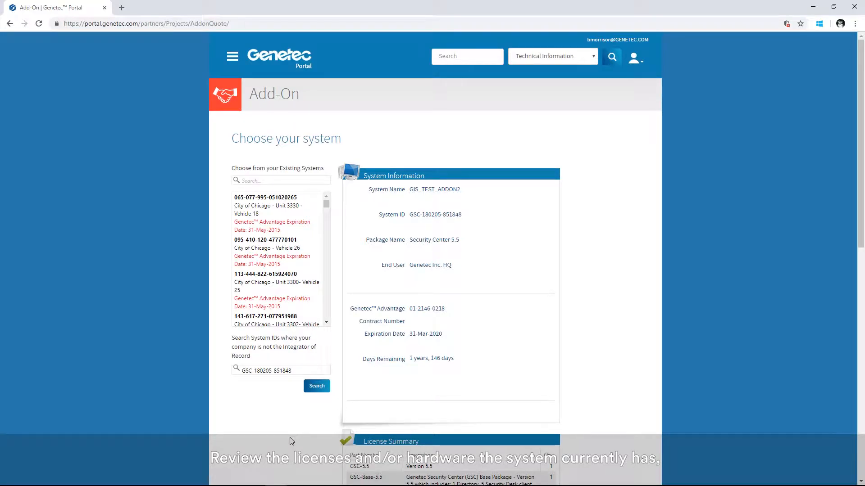
pyautogui.scroll(-3)
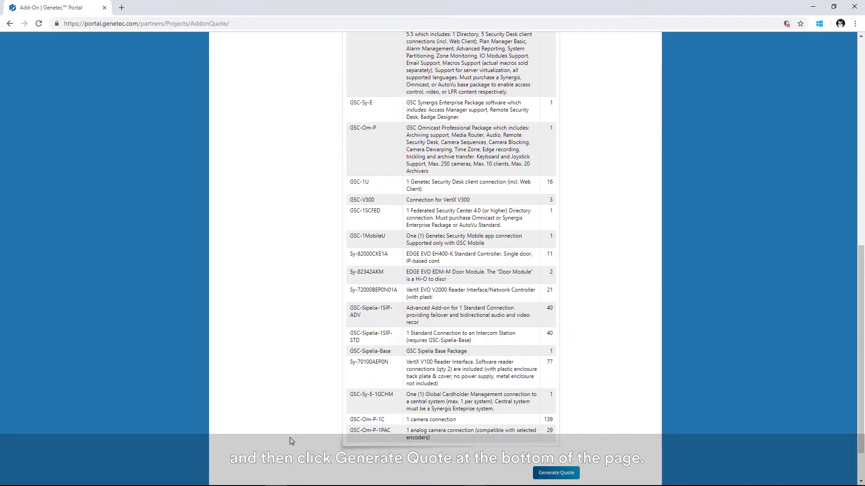
pyautogui.scroll(-3)
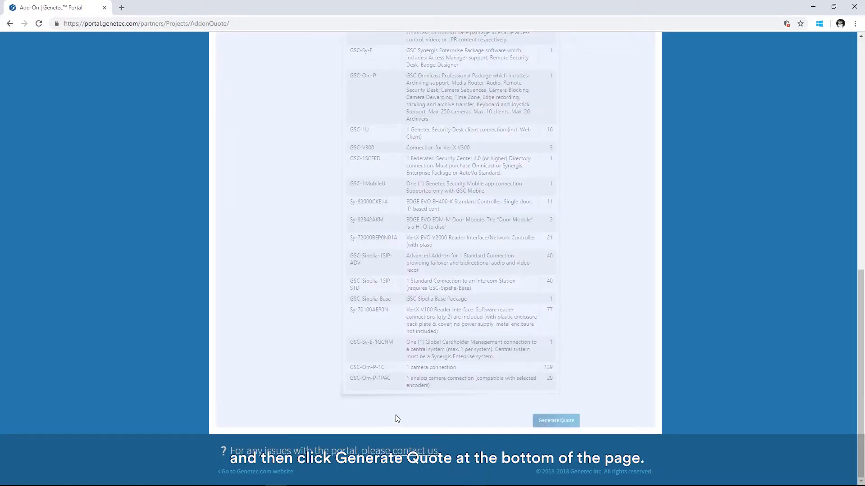
# Generate the add-on quote and list parts from the Security Center Platform package
pyautogui.click(556, 420)
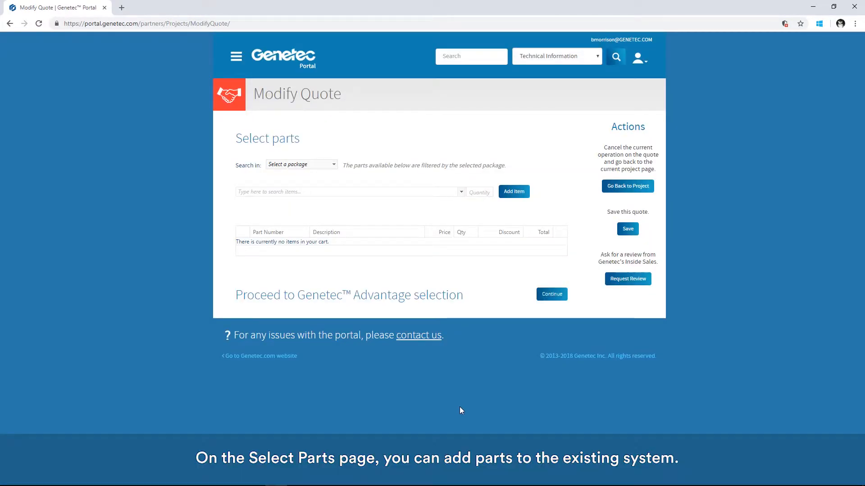
pyautogui.click(301, 164)
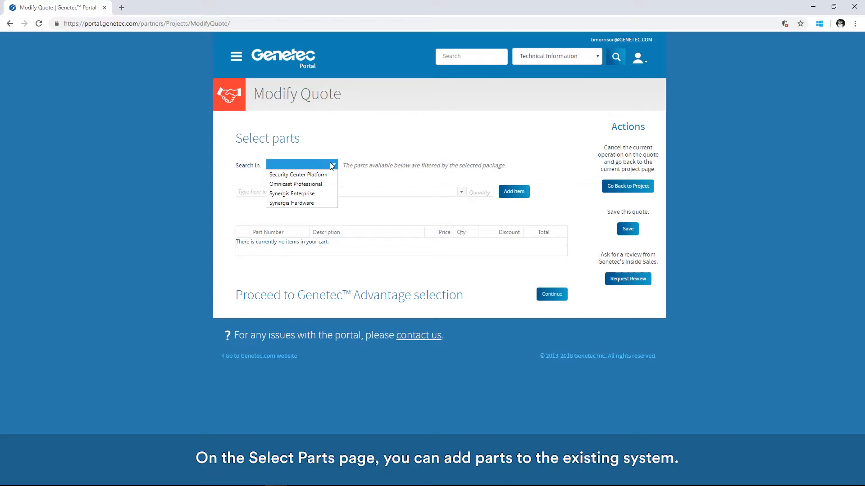
pyautogui.click(298, 174)
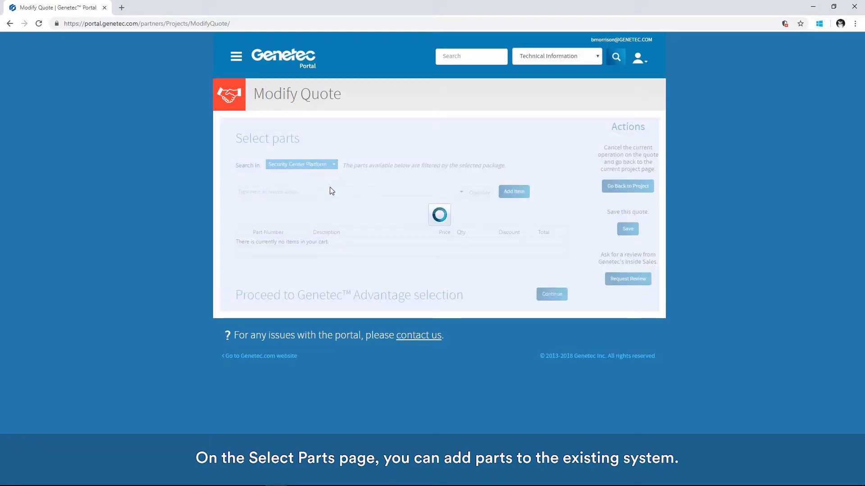
pyautogui.click(461, 192)
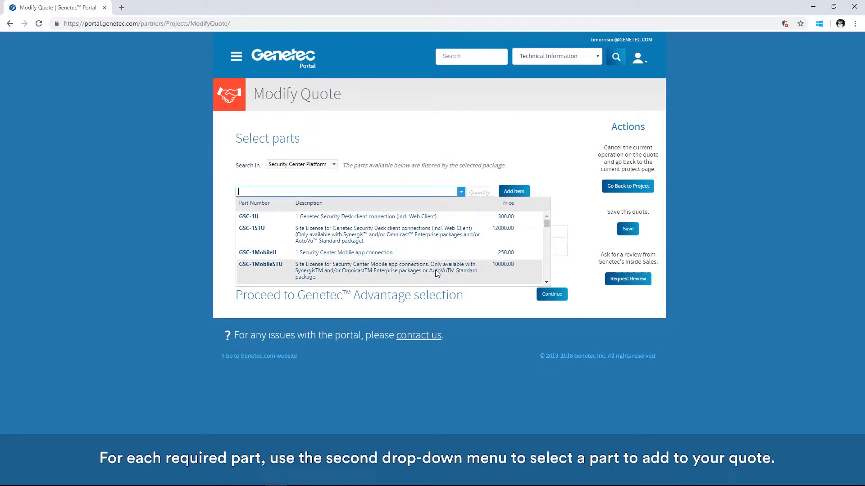
pyautogui.moveTo(441, 257)
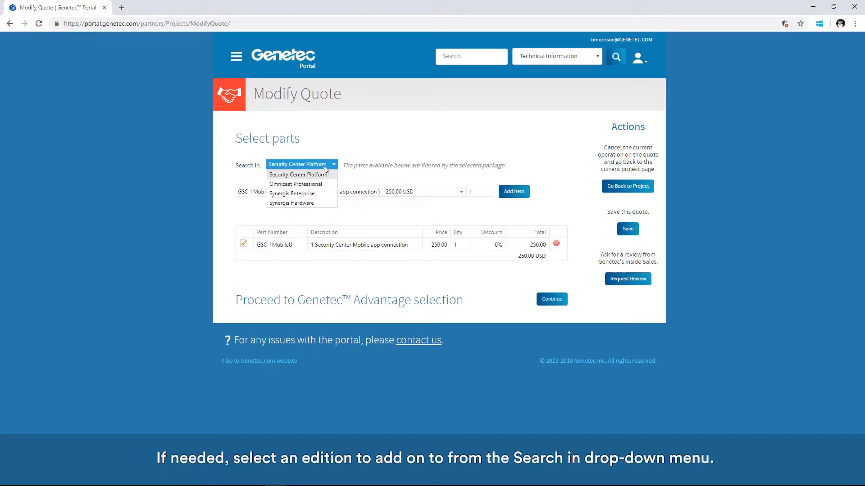
# Add the Synergis EDGE EVO EDWM-M Door & Wiegand Module, reaching 520.00 USD, and continue
pyautogui.click(292, 203)
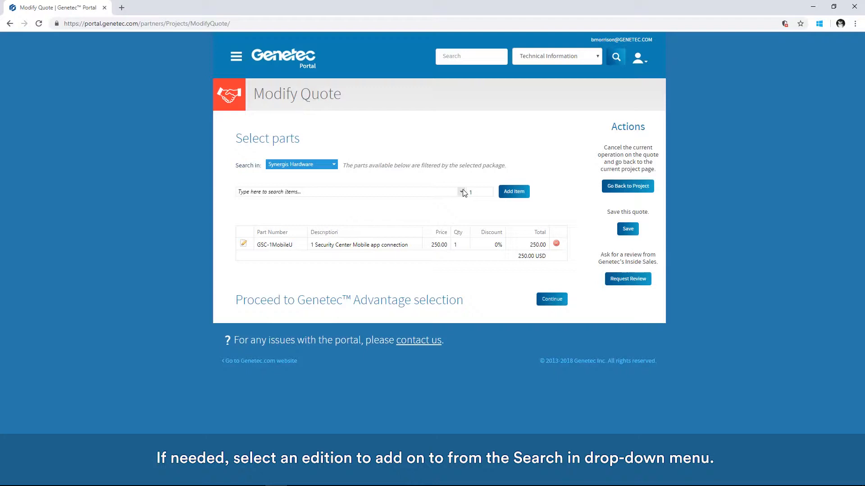
pyautogui.click(461, 192)
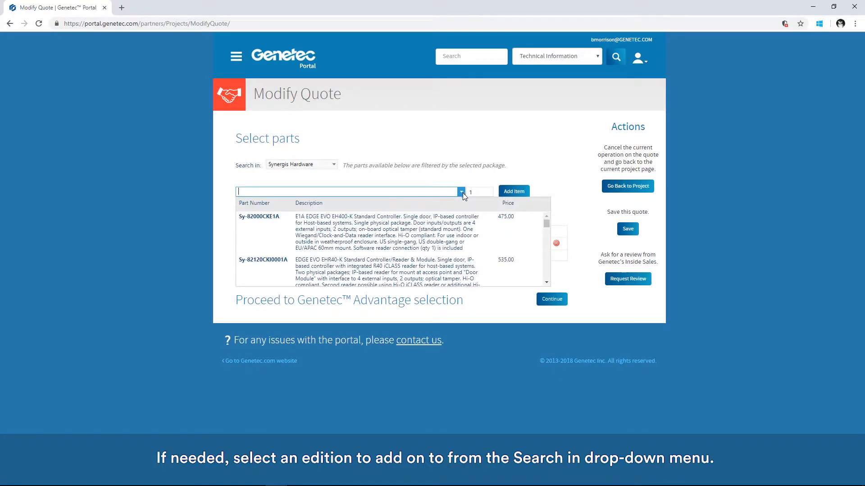
pyautogui.scroll(-3)
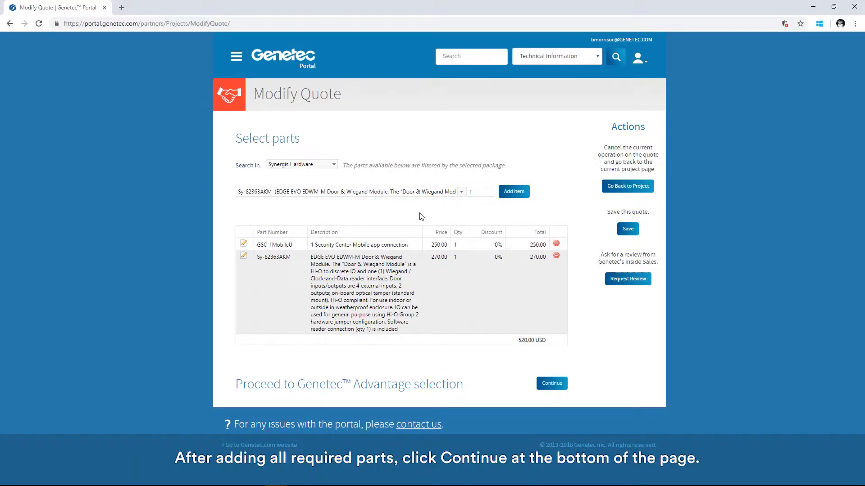
pyautogui.moveTo(489, 301)
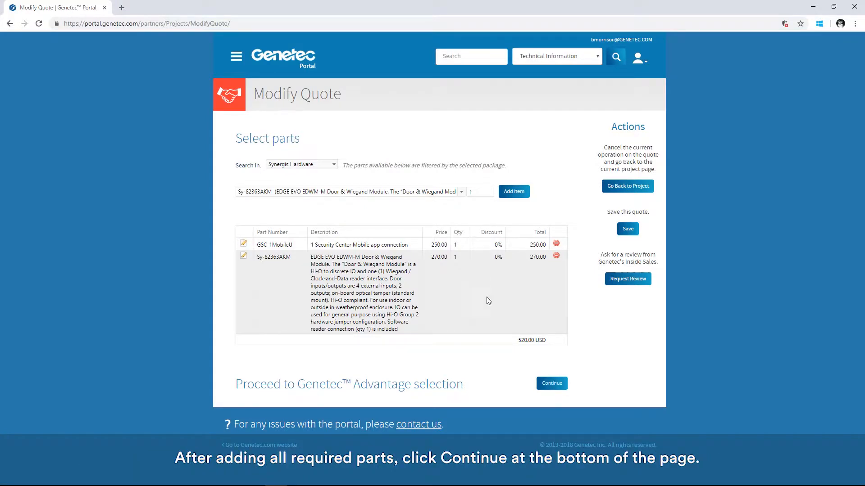
pyautogui.click(552, 384)
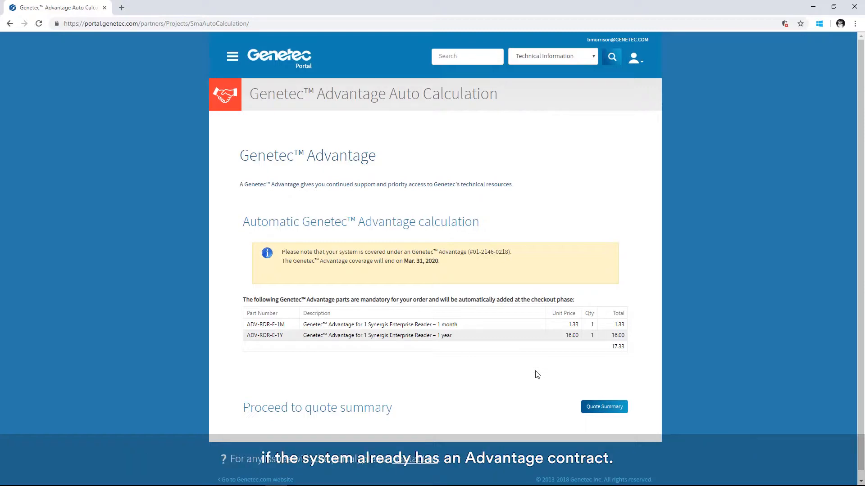
pyautogui.moveTo(380, 395)
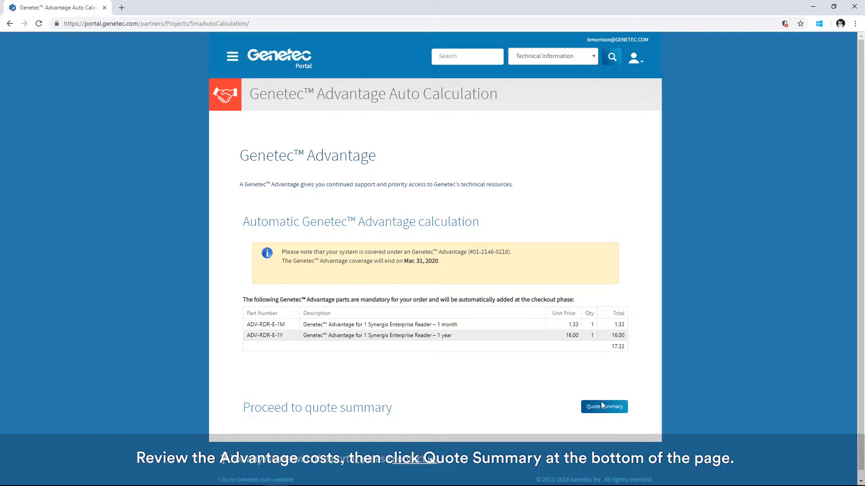
# Review Advantage parts and scroll through the quote summary totalling 537.33 USD
pyautogui.click(604, 407)
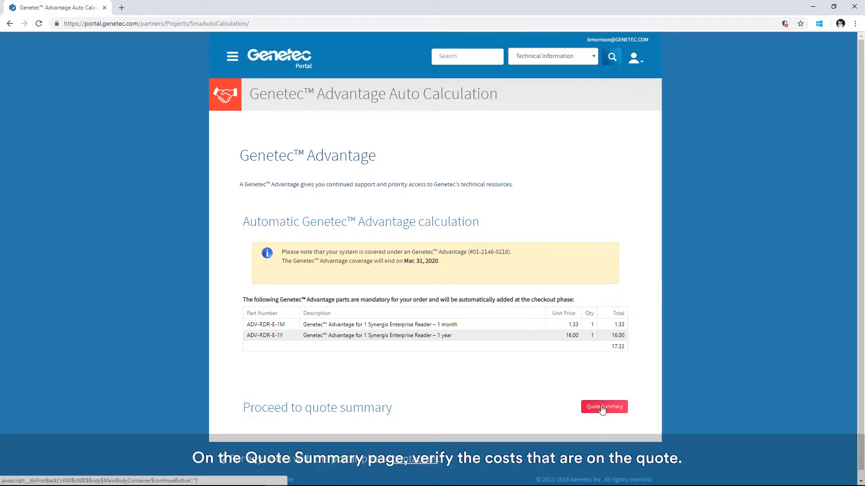
pyautogui.click(604, 407)
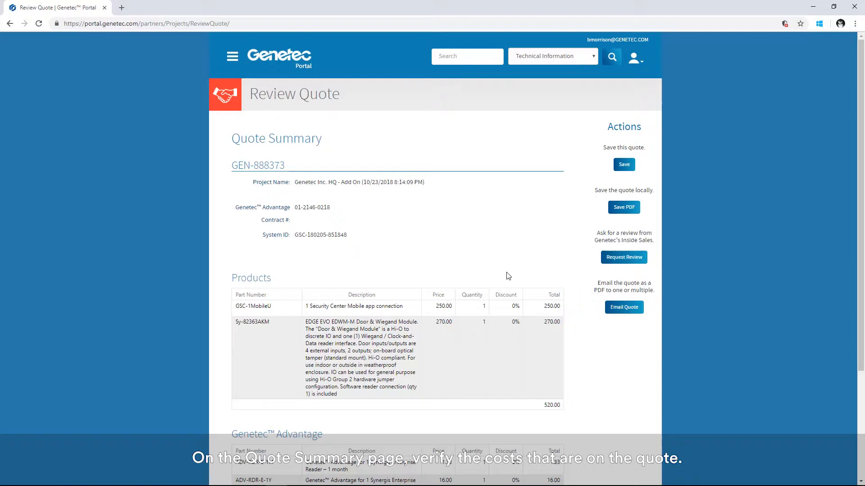
pyautogui.scroll(-3)
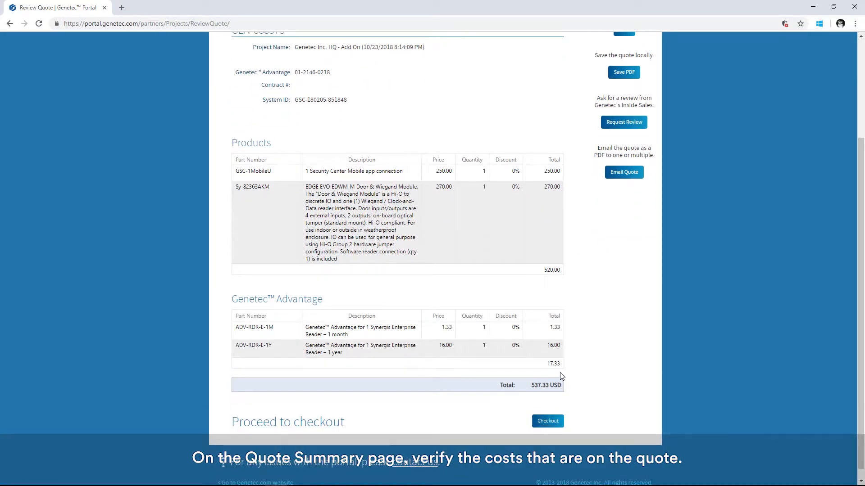
pyautogui.scroll(-3)
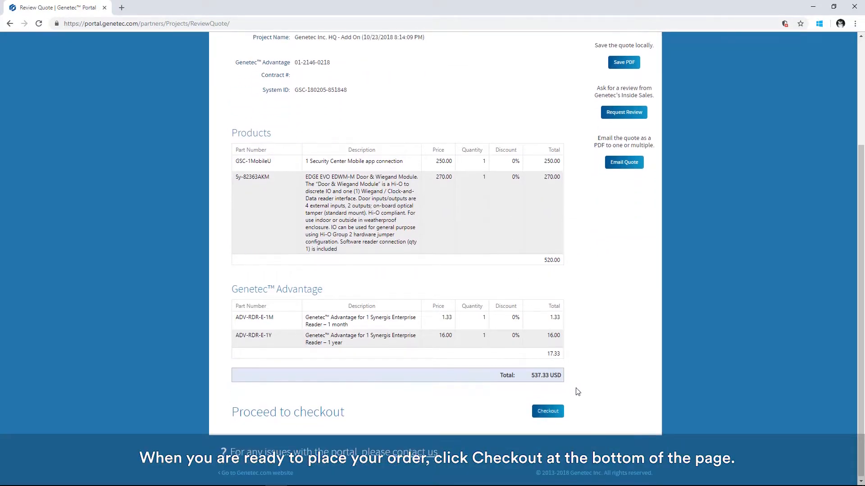
# Check out the quote and agree to the Disclaimer Notice
pyautogui.click(548, 412)
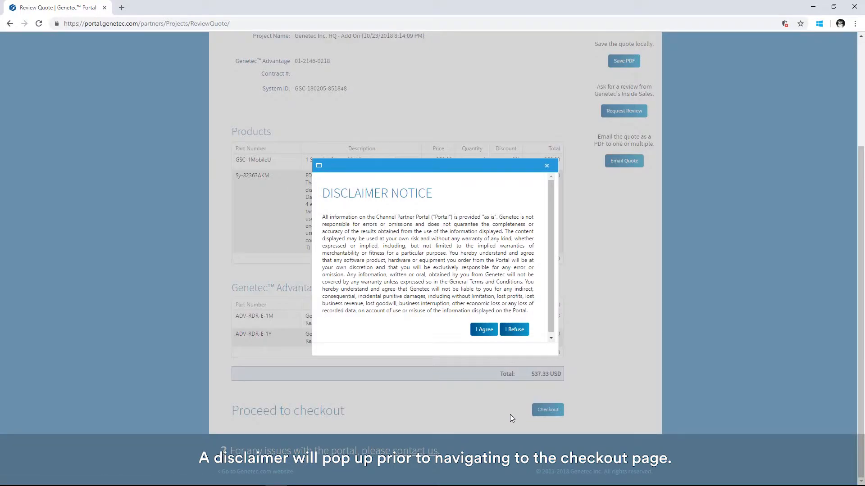
pyautogui.moveTo(484, 330)
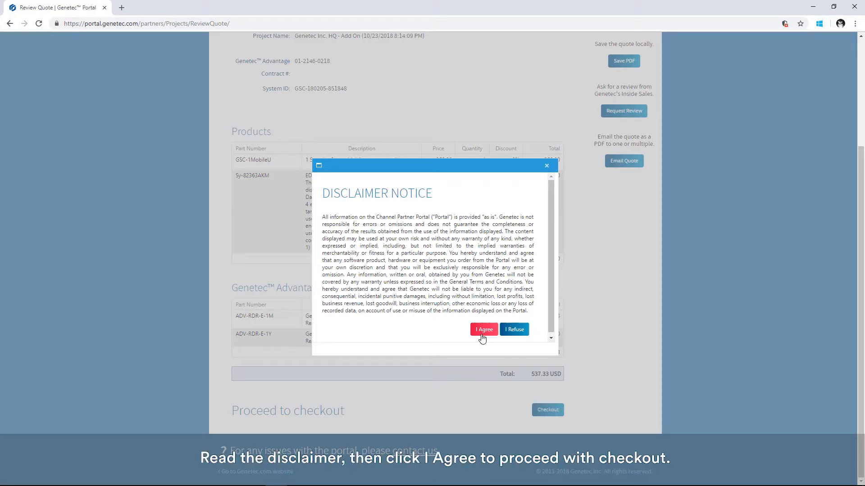
pyautogui.click(484, 329)
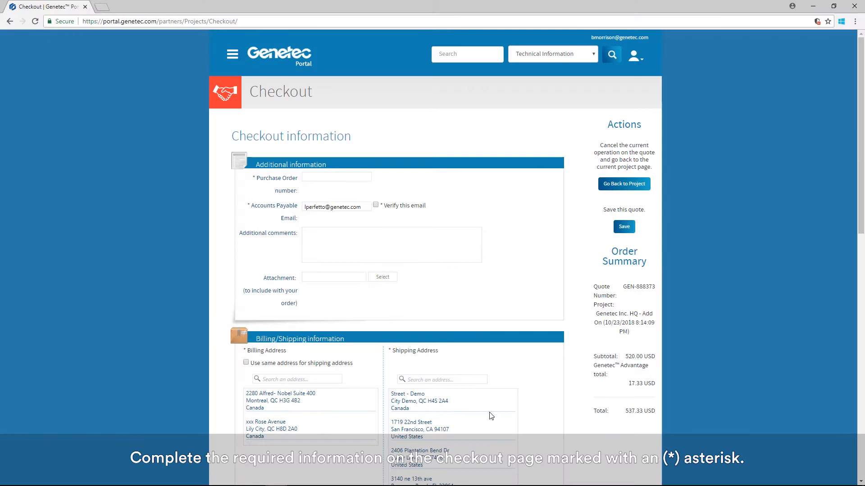
# Enter purchase order number 12345 and the comment '15% discount approved'
pyautogui.write('123')
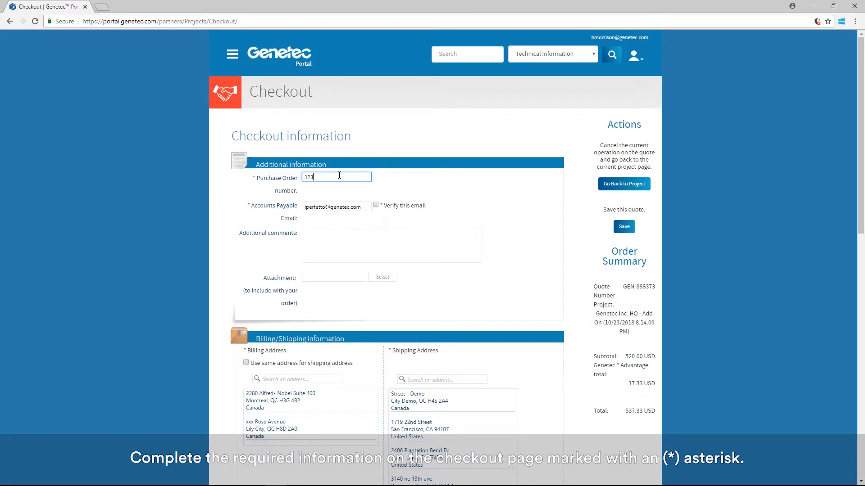
pyautogui.write('15% discount')
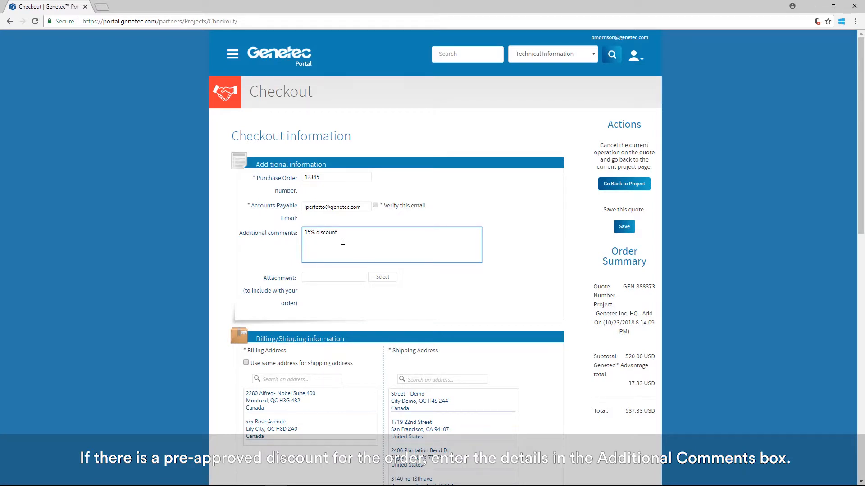
pyautogui.write('appro')
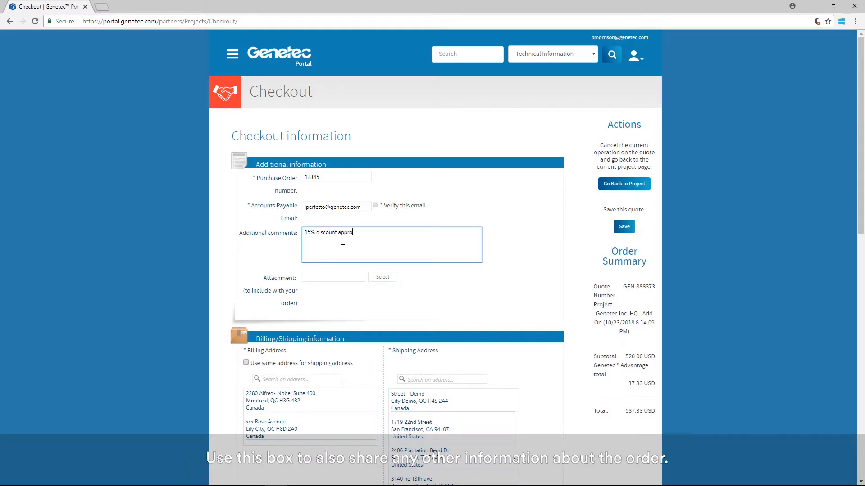
pyautogui.write('ved')
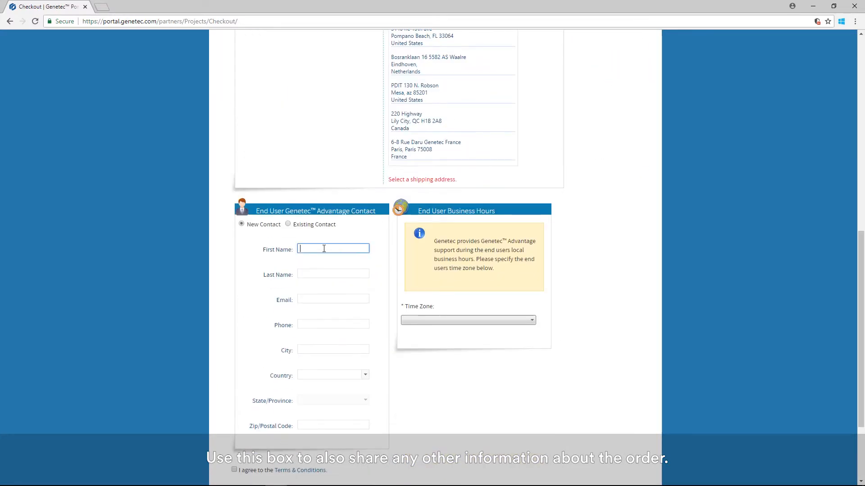
# Type 'Montre' into the end-user Advantage contact's city field
pyautogui.write('Montre')
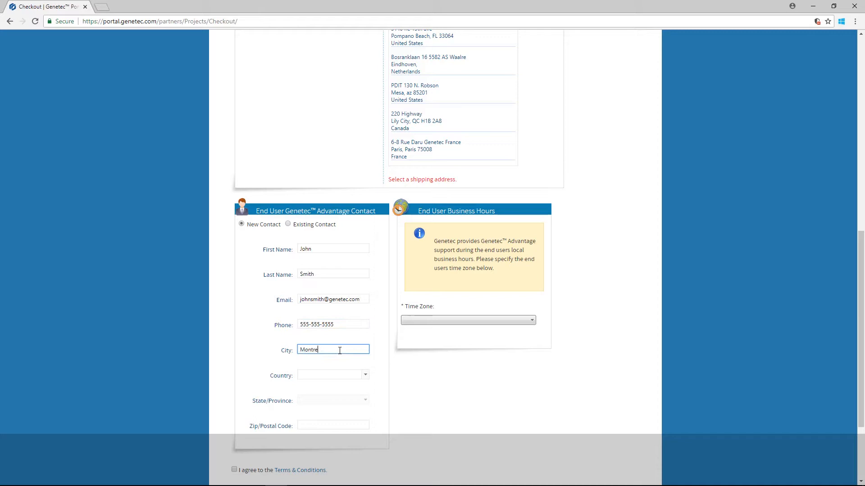